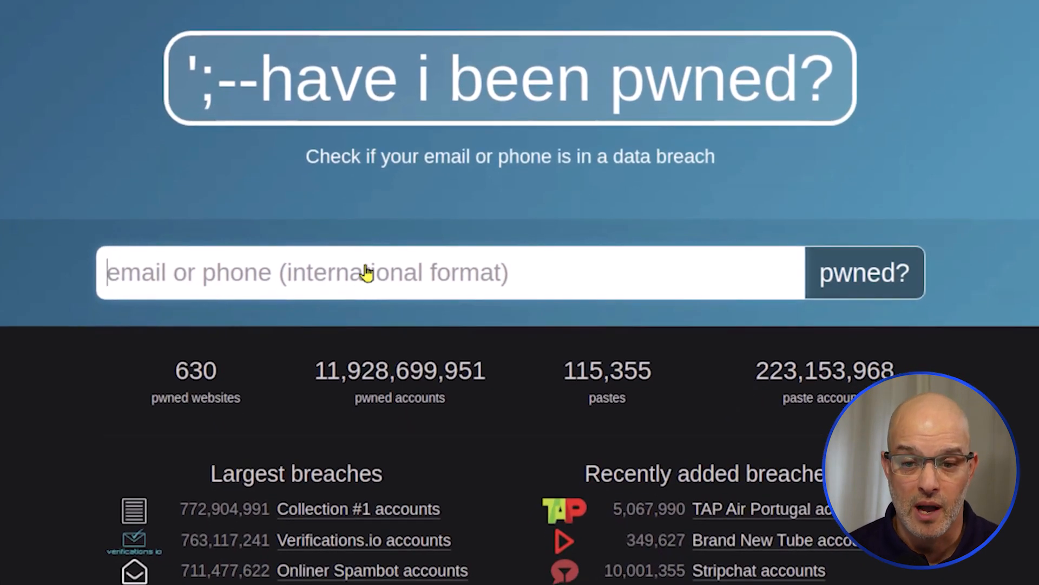
text(johndoe@example.com)
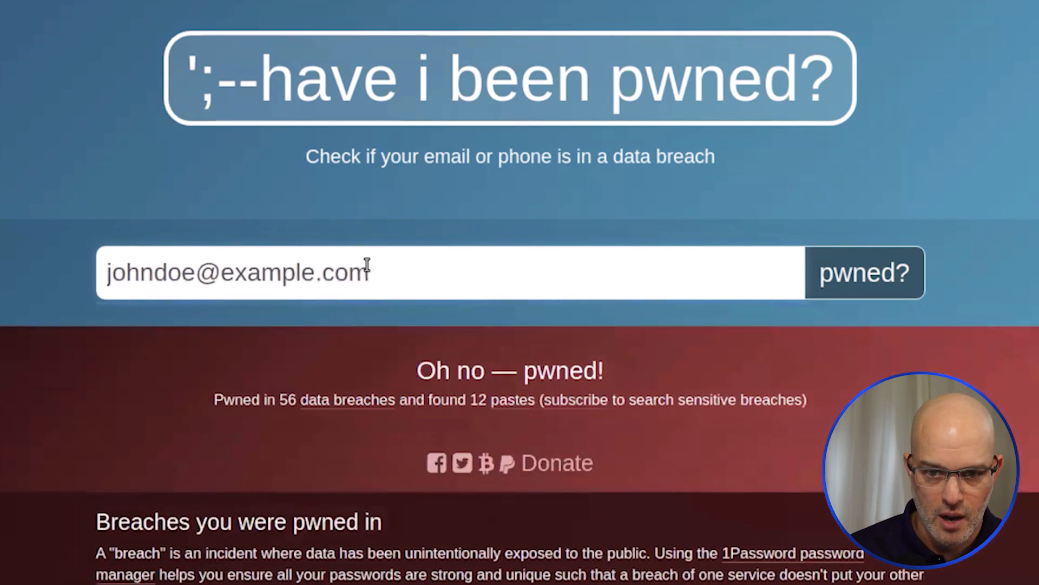
scroll(down, 3)
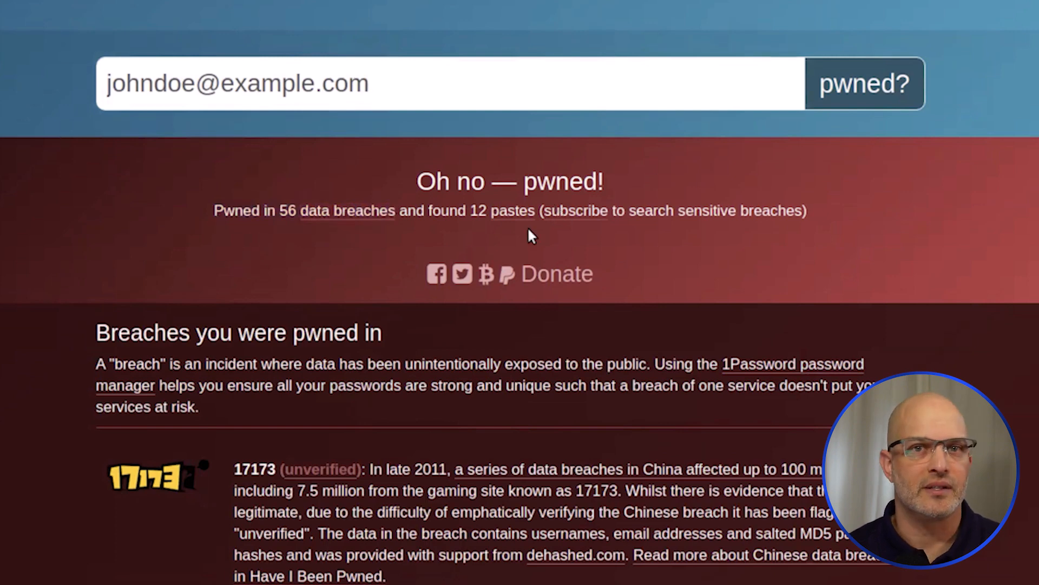
scroll(down, 3)
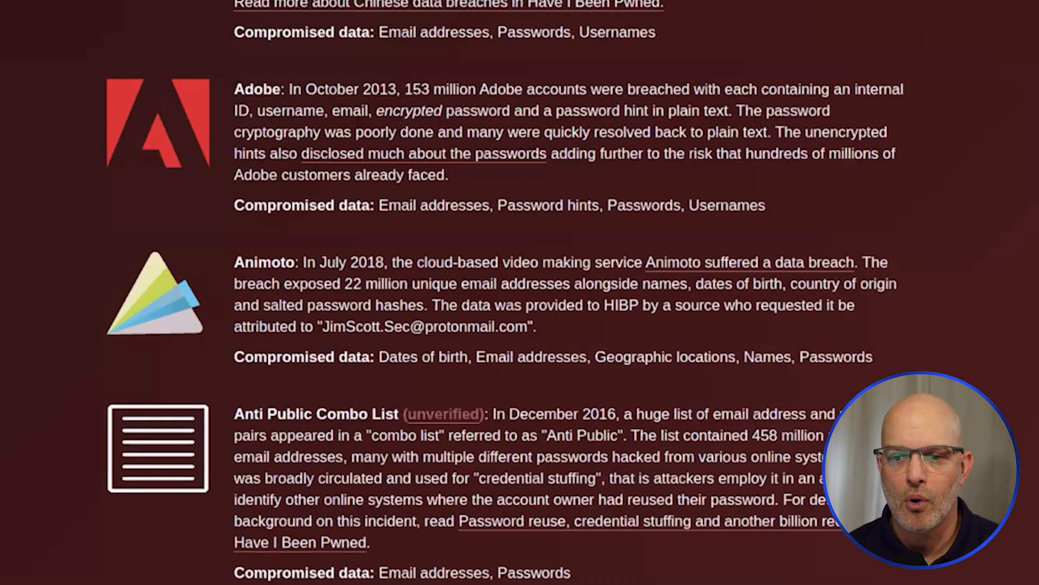
scroll(down, 3)
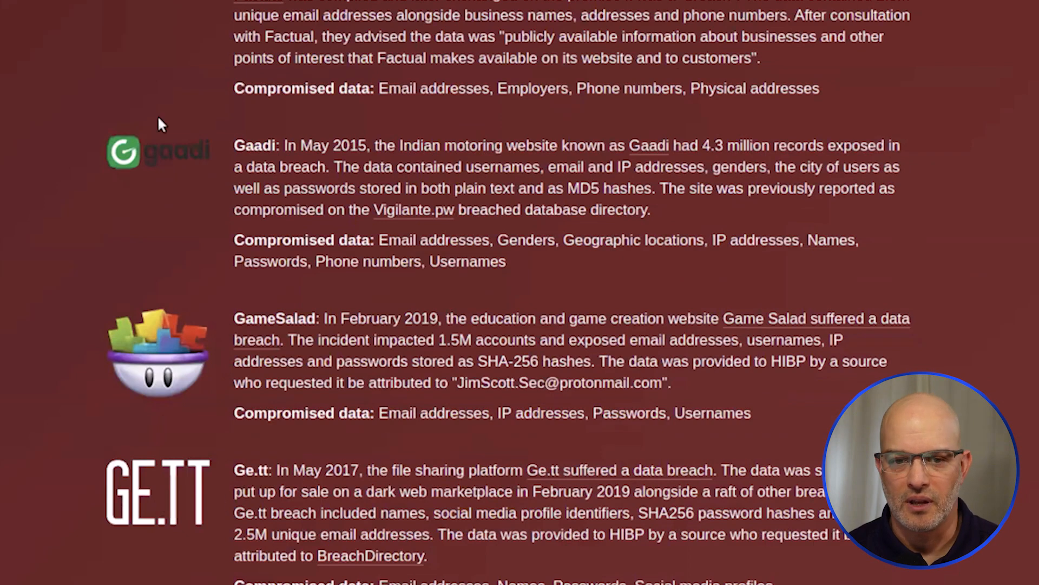
scroll(down, 3)
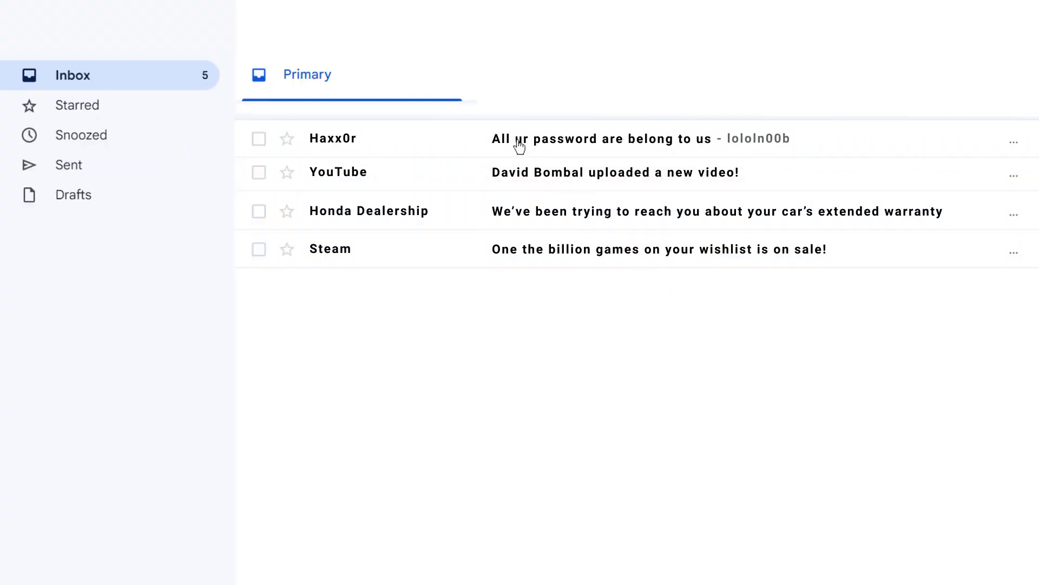
click(601, 139)
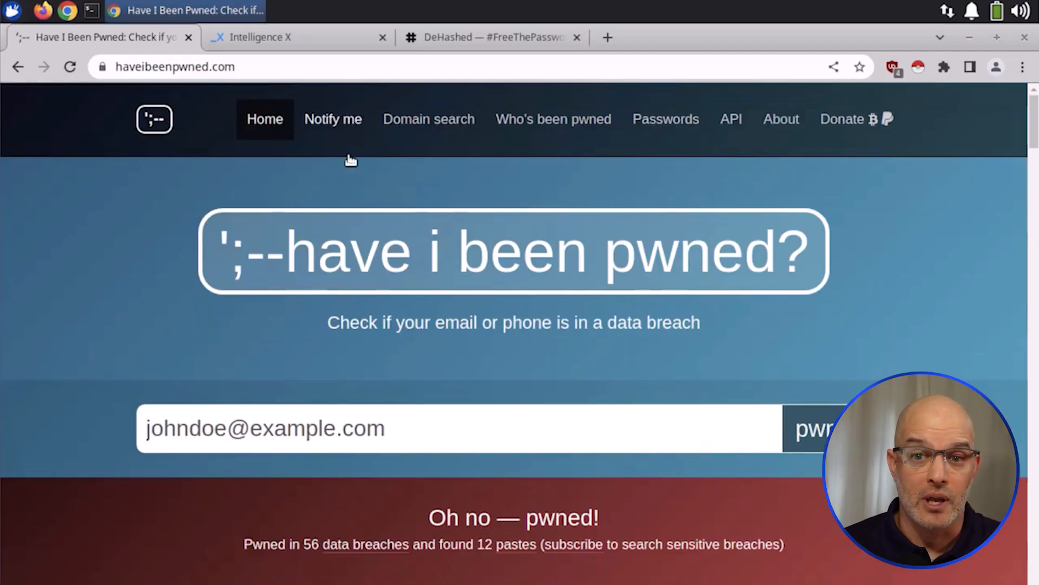
mouse_move(355, 119)
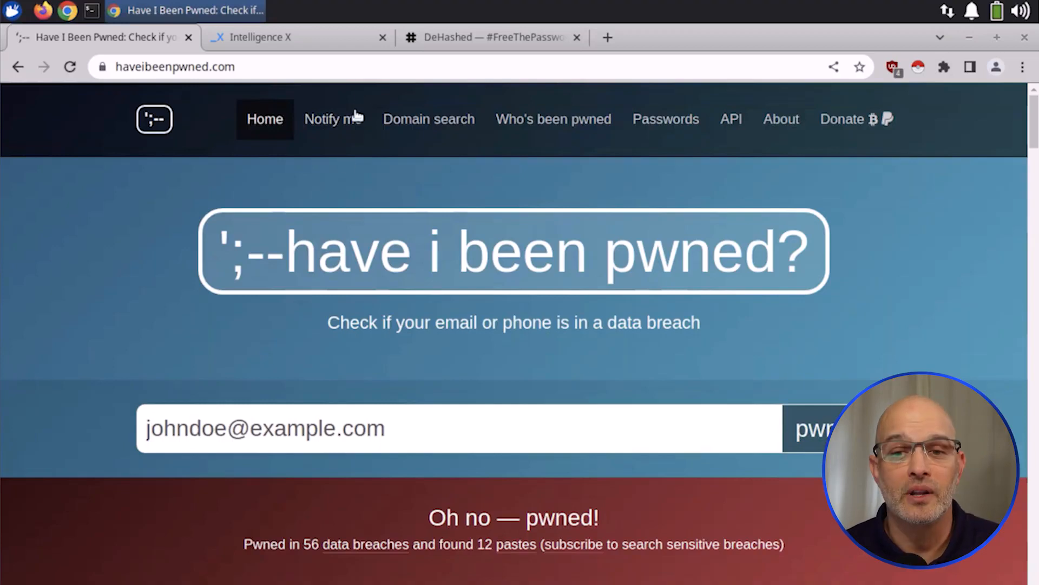
mouse_move(348, 122)
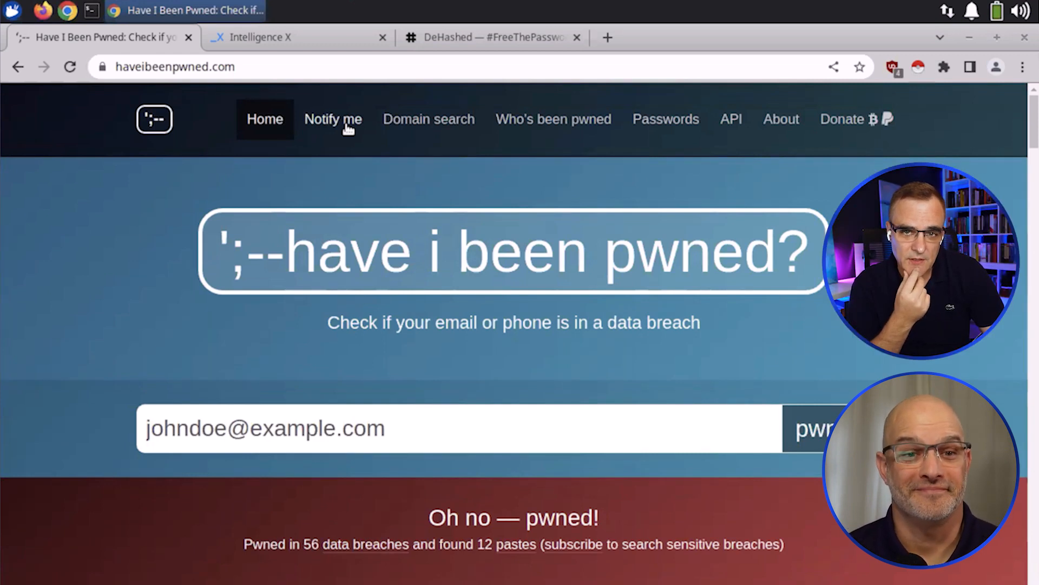
mouse_move(350, 134)
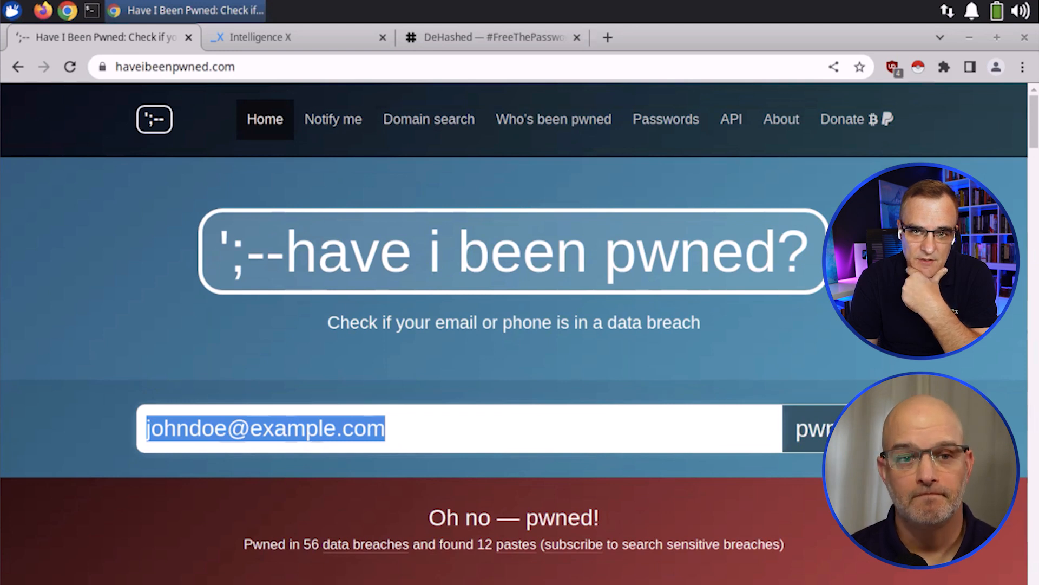
mouse_move(13, 302)
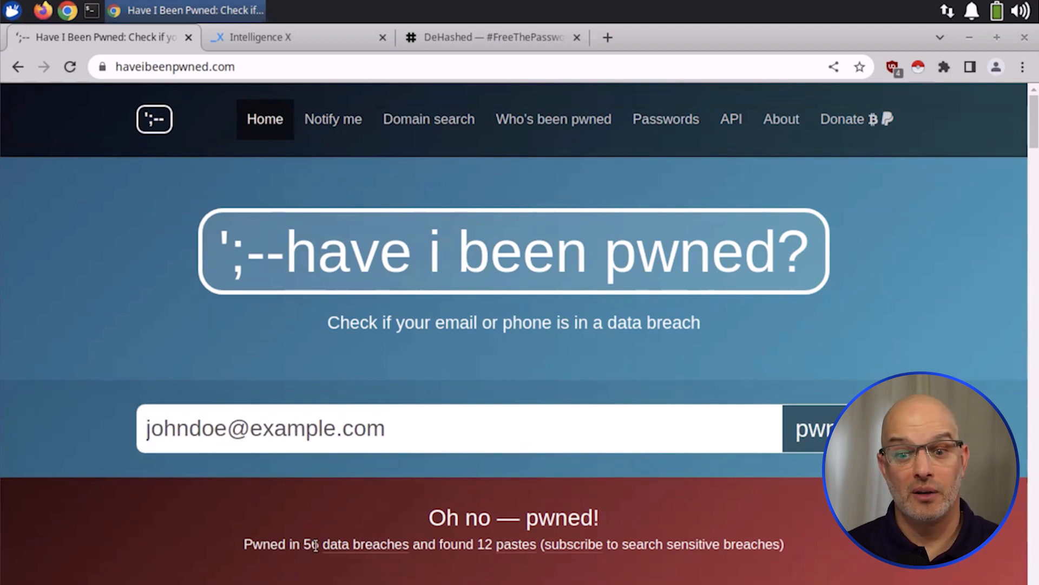
mouse_move(277, 573)
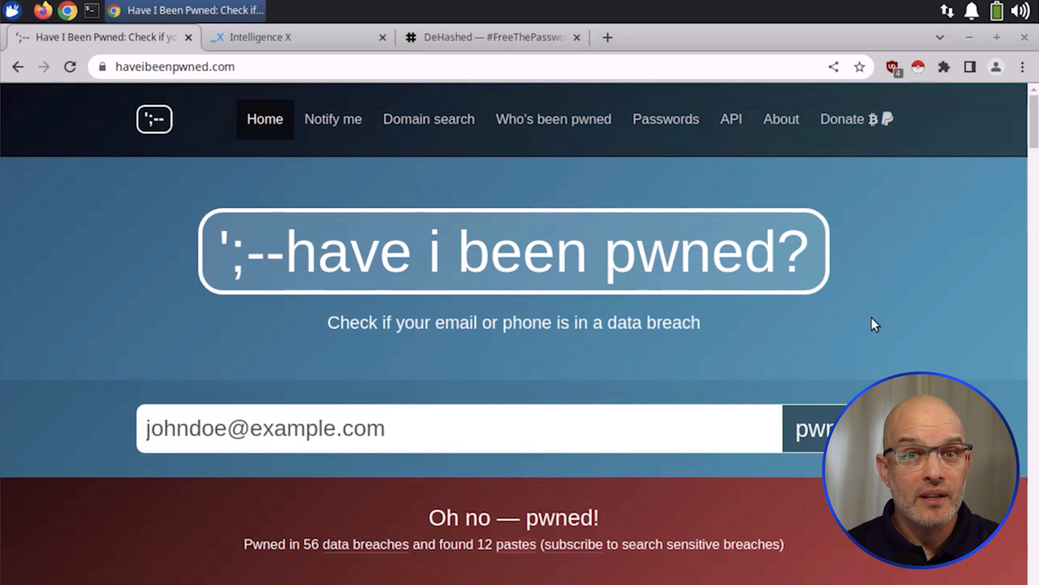
Step: Scroll past the breach list to the 'Pastes you were found in' table
scroll(down, 3)
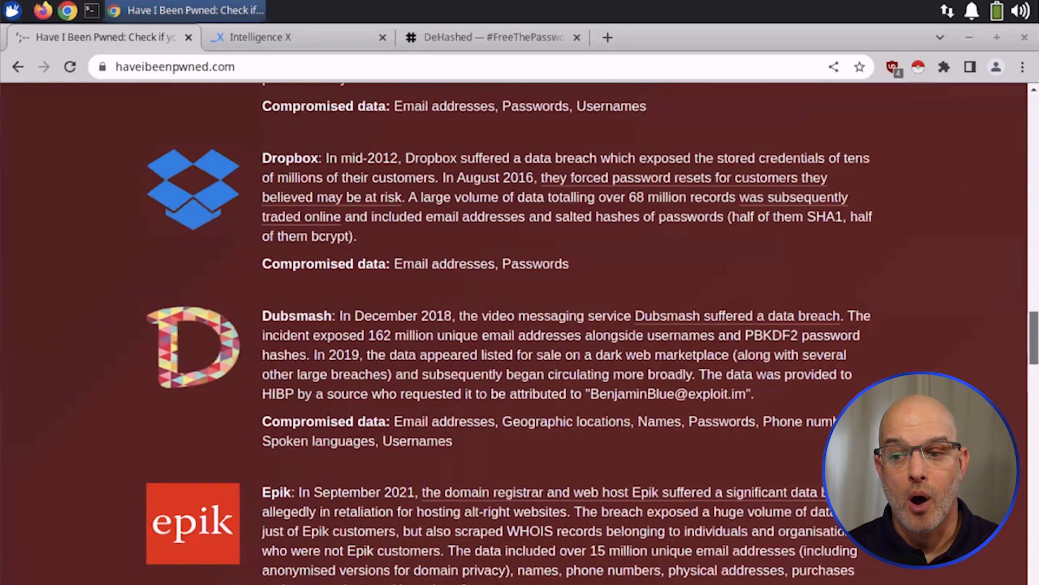
scroll(down, 3)
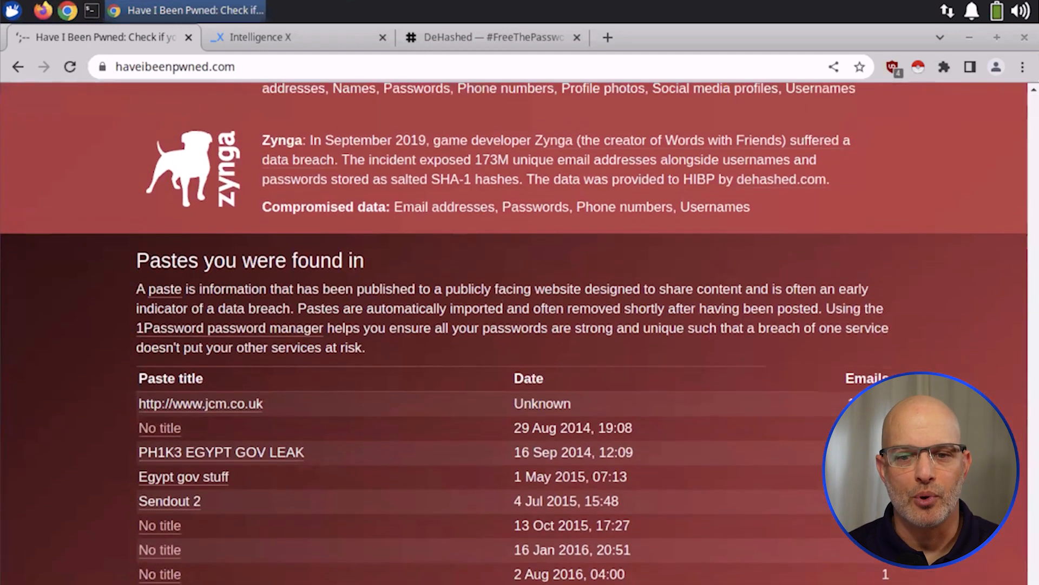
scroll(down, 3)
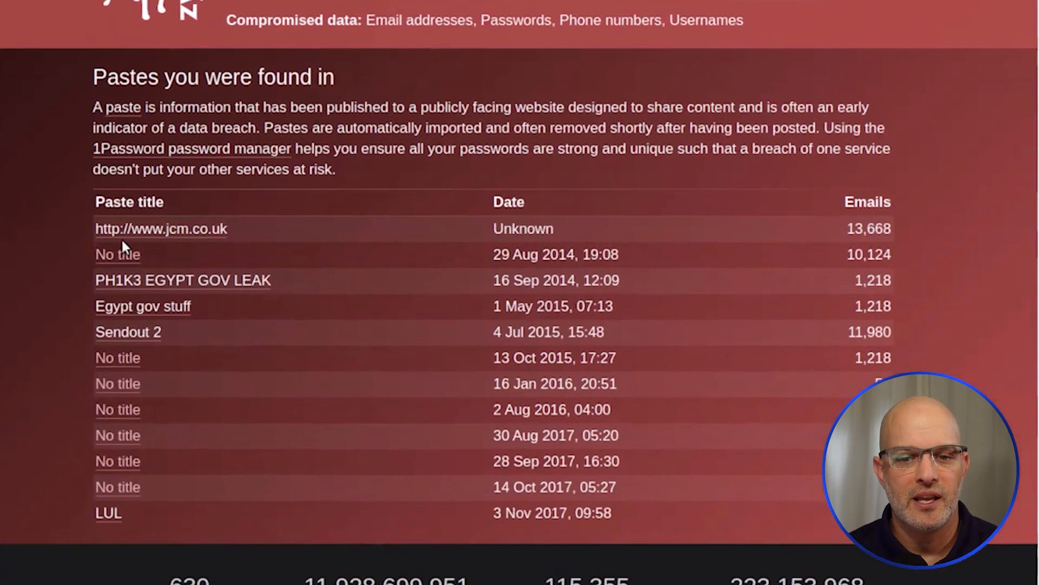
scroll(down, 3)
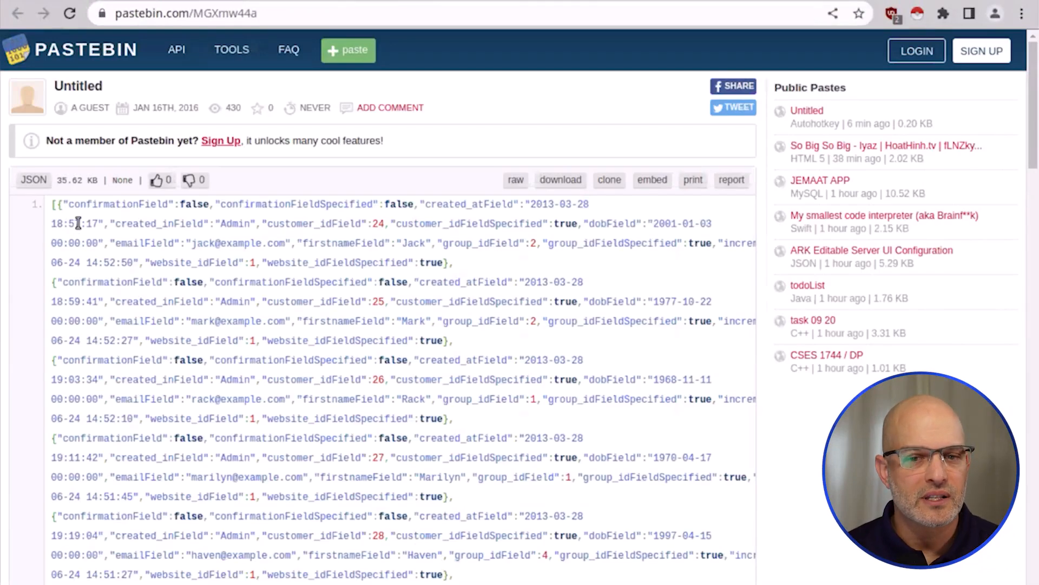
mouse_move(238, 237)
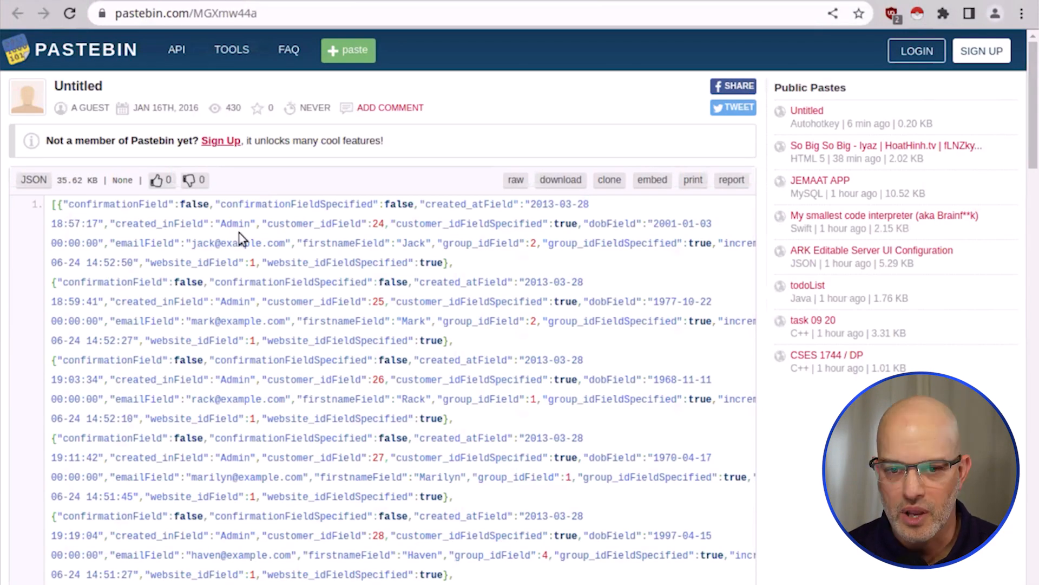
double_click(471, 223)
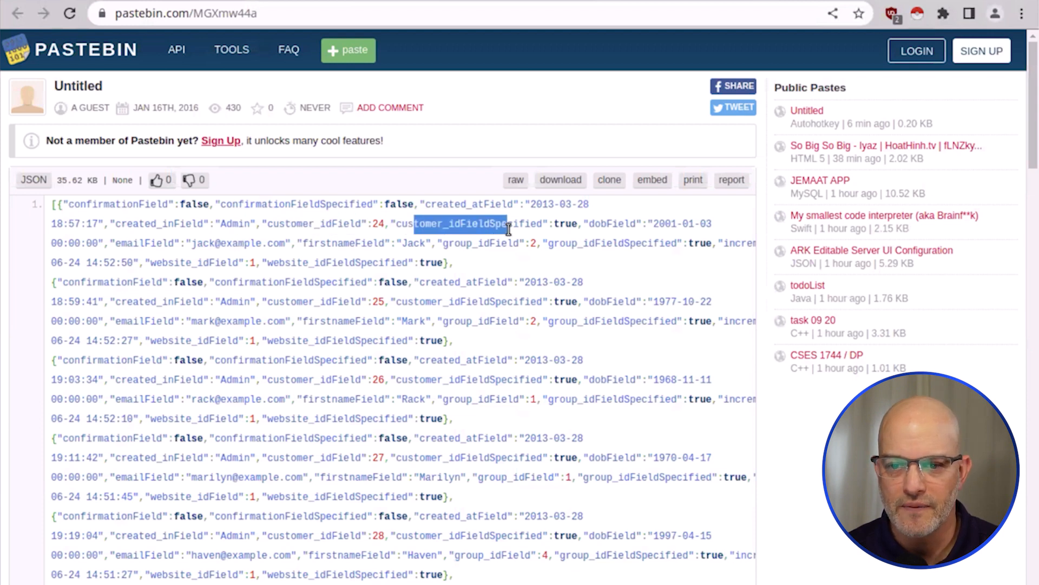
scroll(down, 3)
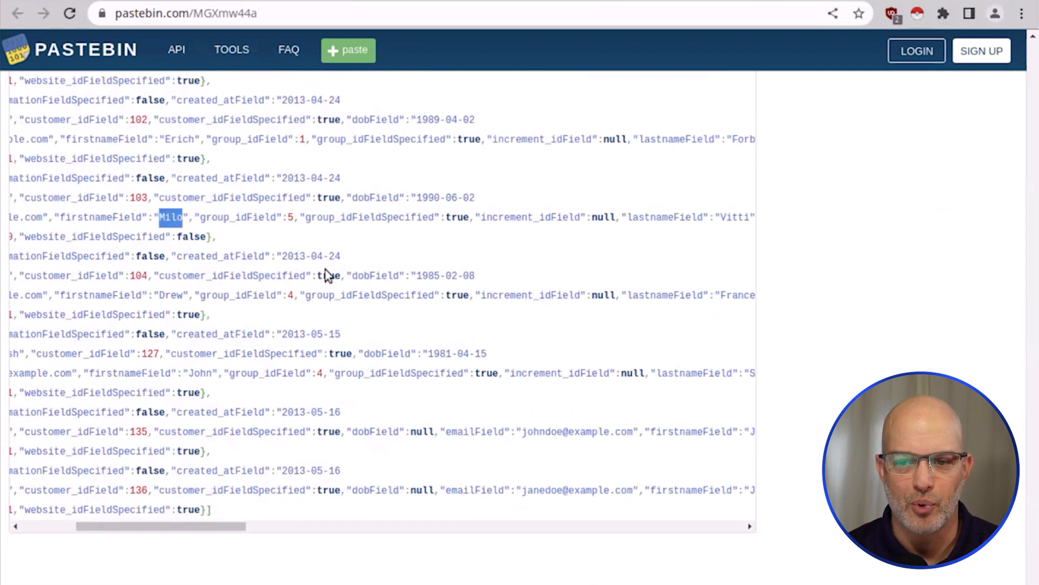
scroll(up, 3)
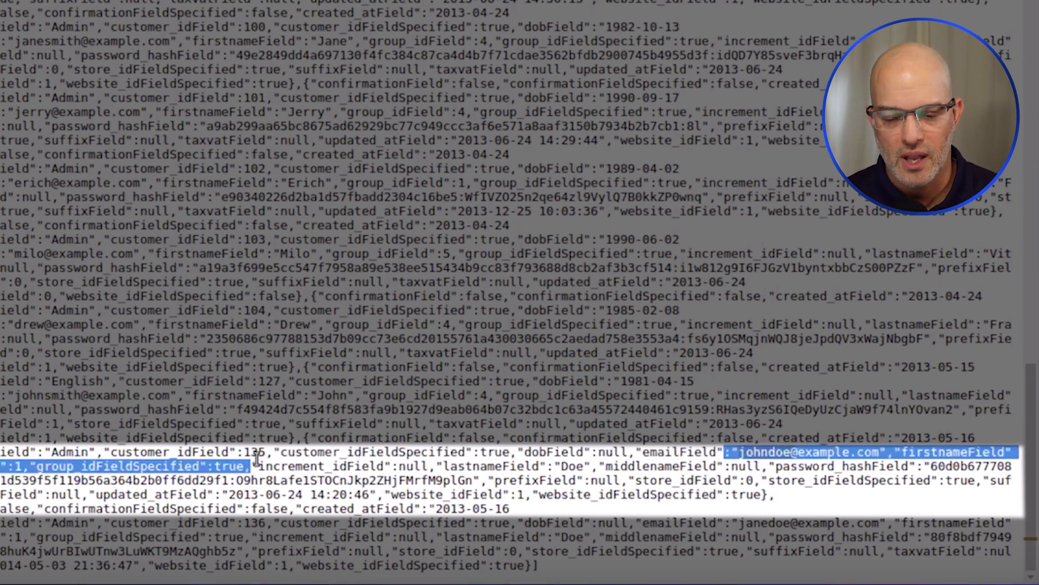
double_click(250, 452)
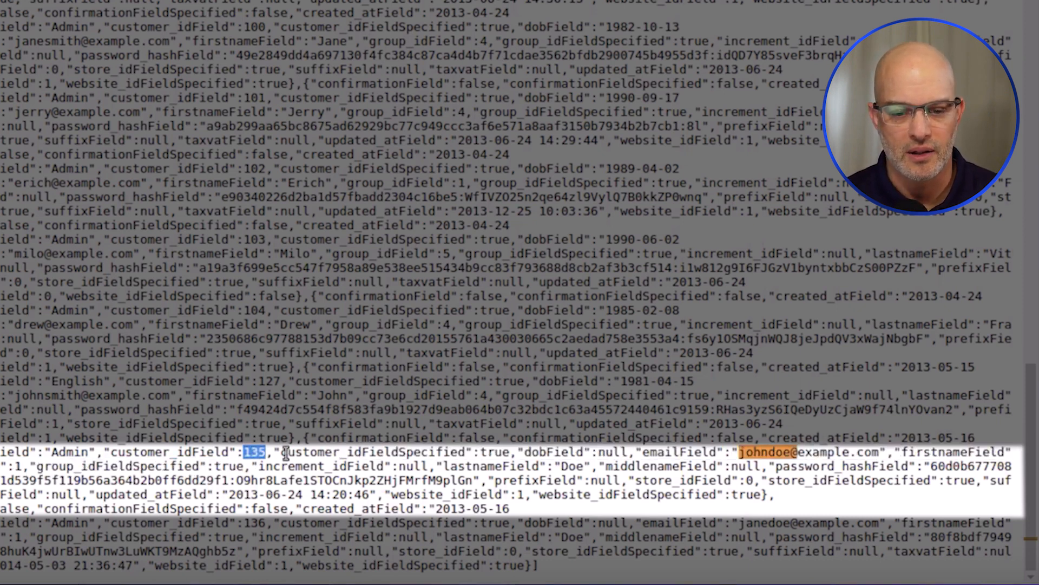